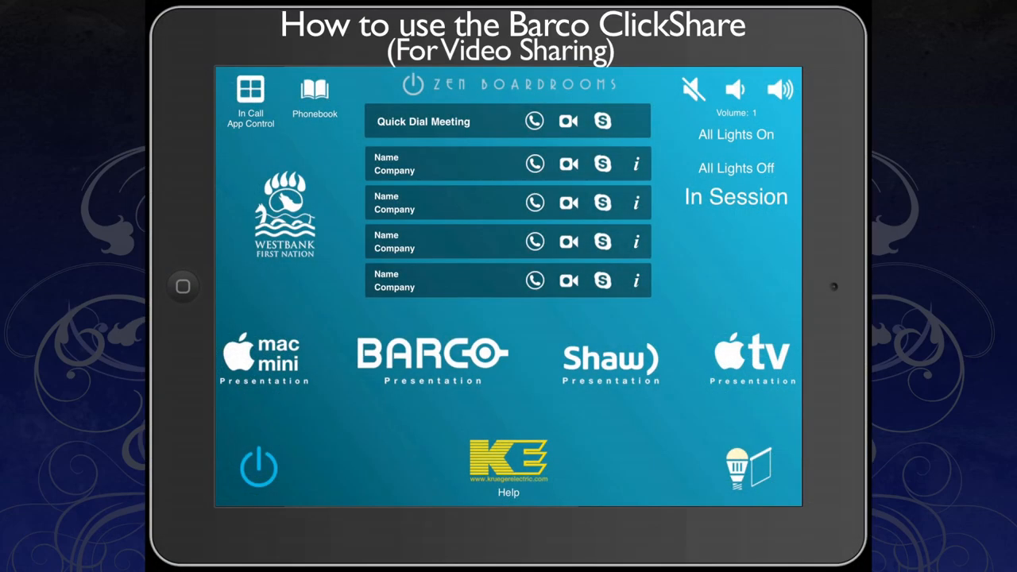
Select BARCO Presentation as the room's source on the Zen Boardrooms panel
left_click(433, 358)
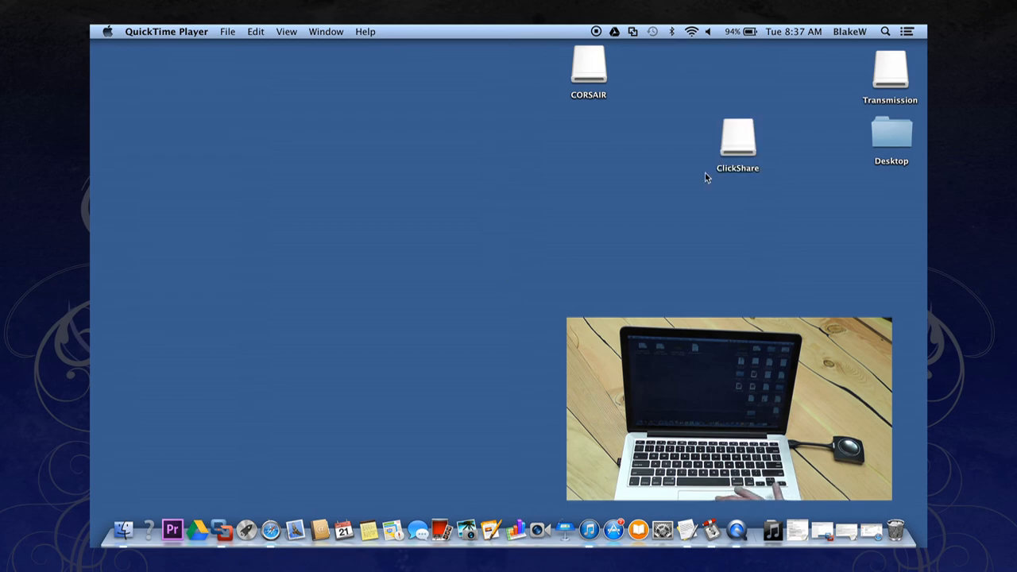
Open the ClickShare drive from the desktop and launch ClickShare_for_MacOSX
double_click(737, 139)
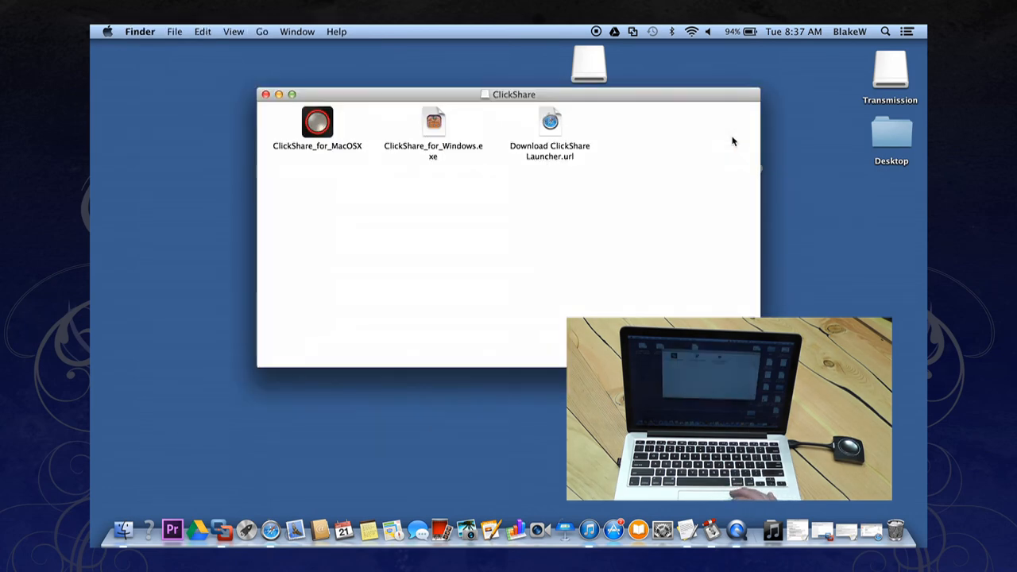
left_click(317, 122)
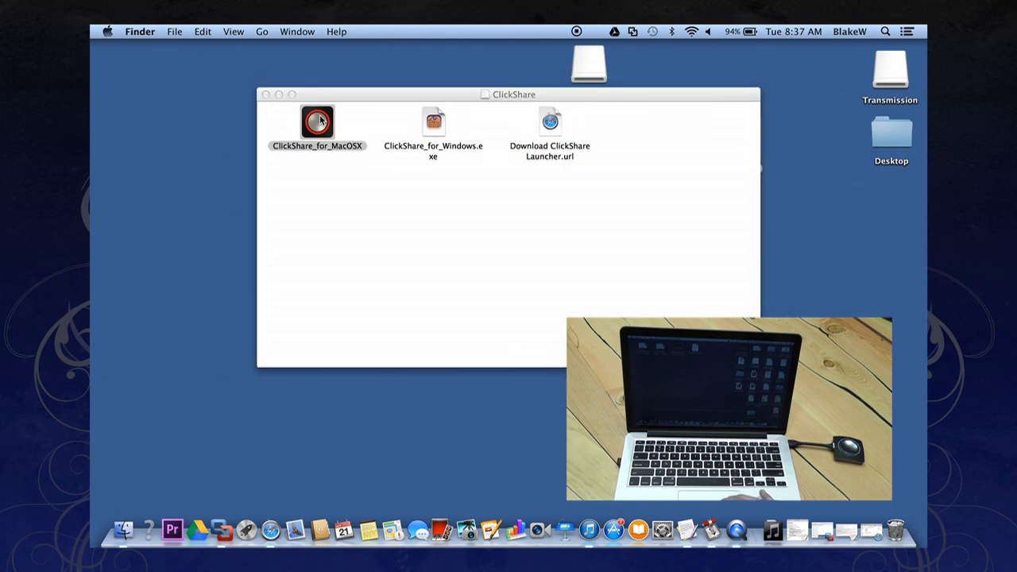
double_click(317, 123)
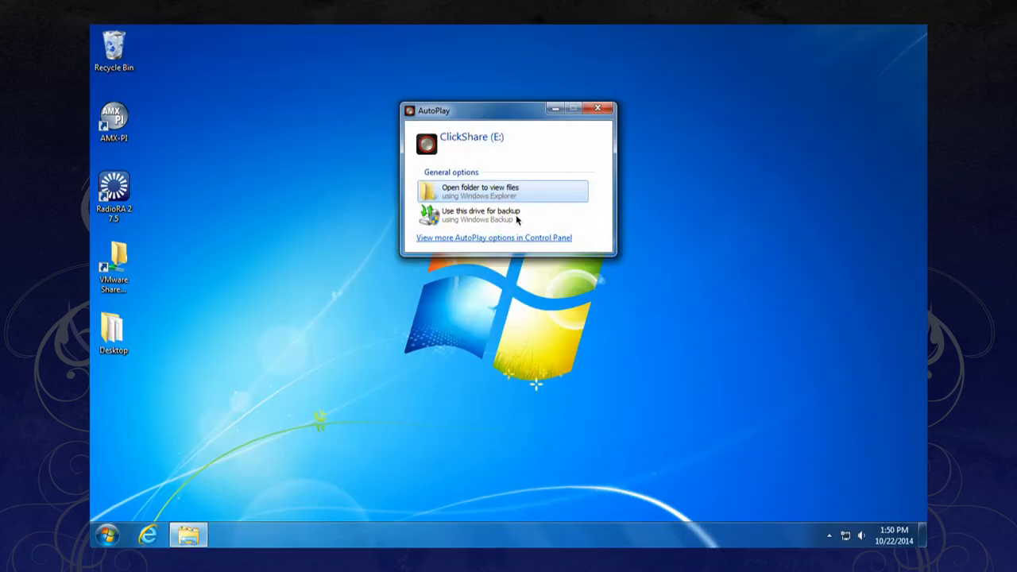
View the ClickShare drive's files via AutoPlay and start ClickShare_for_Windows
left_click(598, 108)
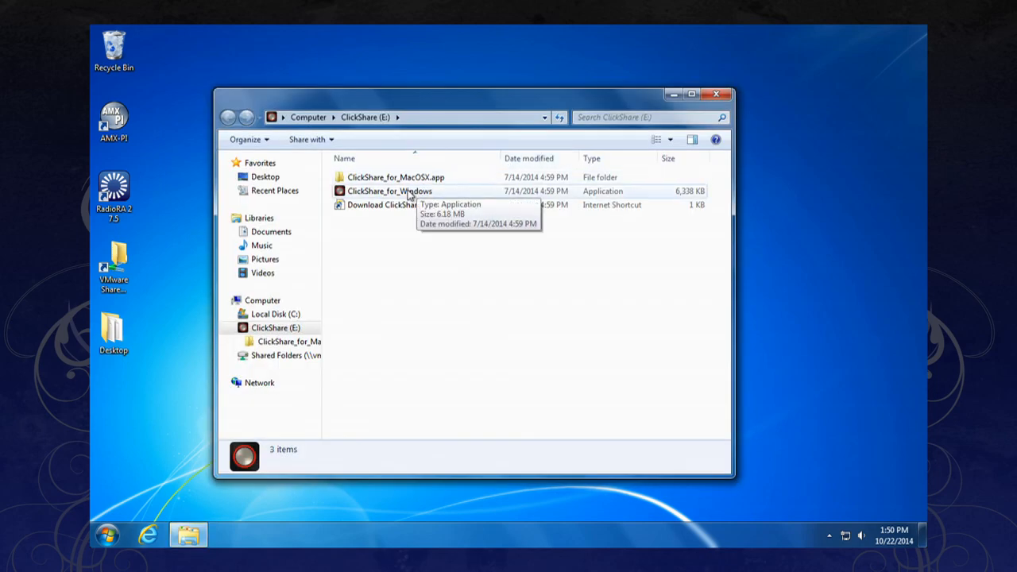
left_click(390, 190)
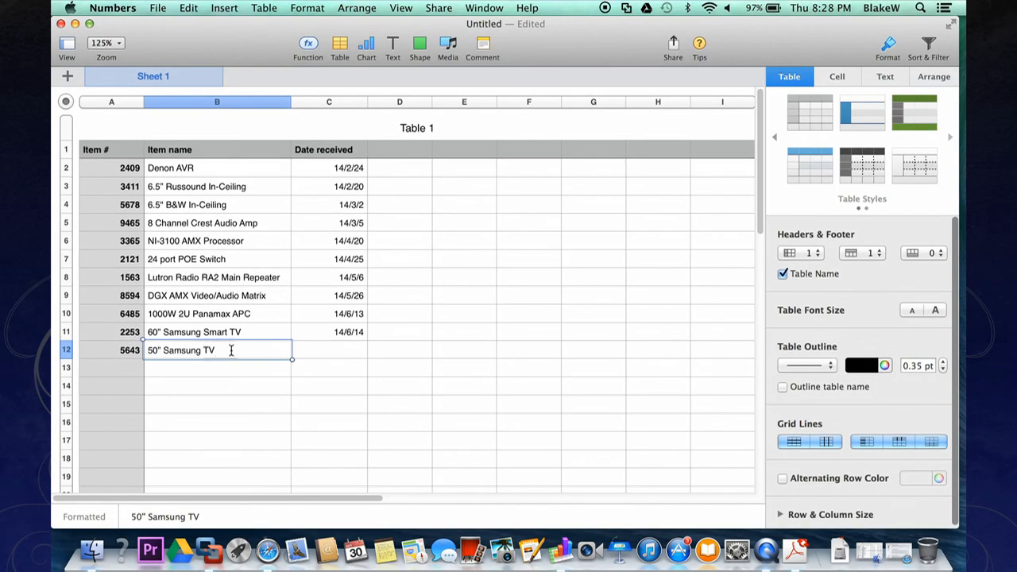
Enter '14' as the start of the 50" Samsung TV's date received in cell C12
left_click(329, 349)
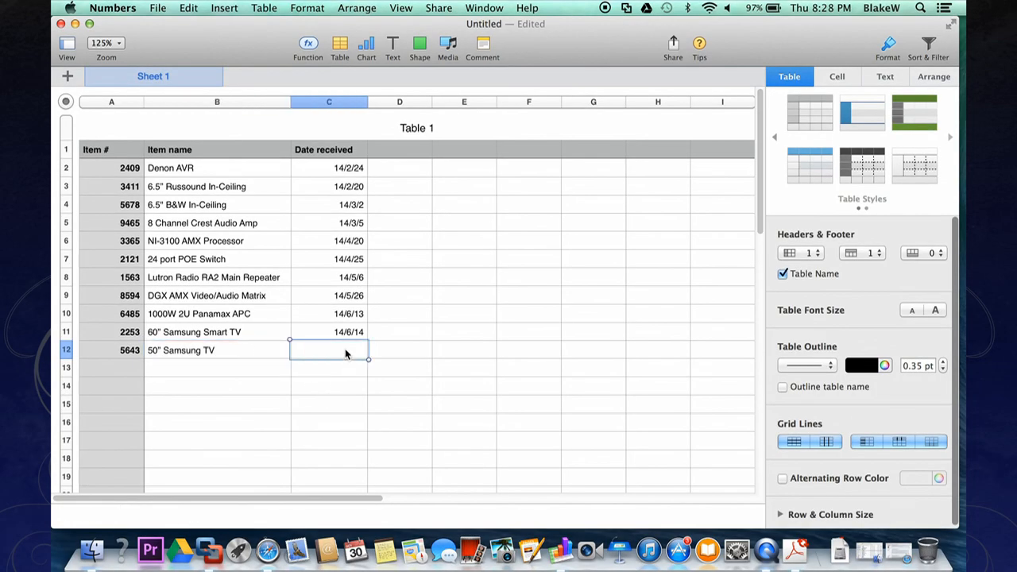
type("14")
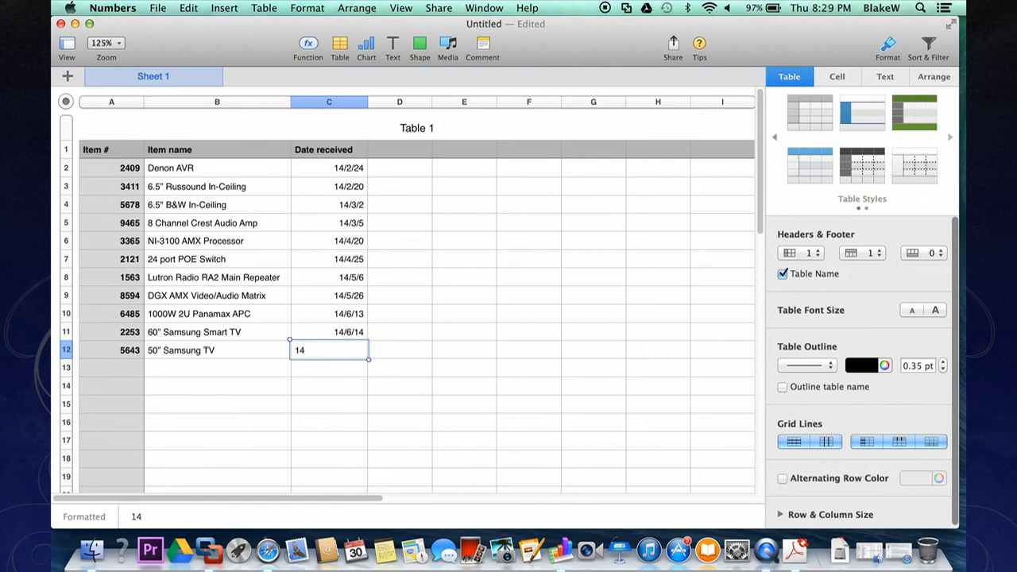